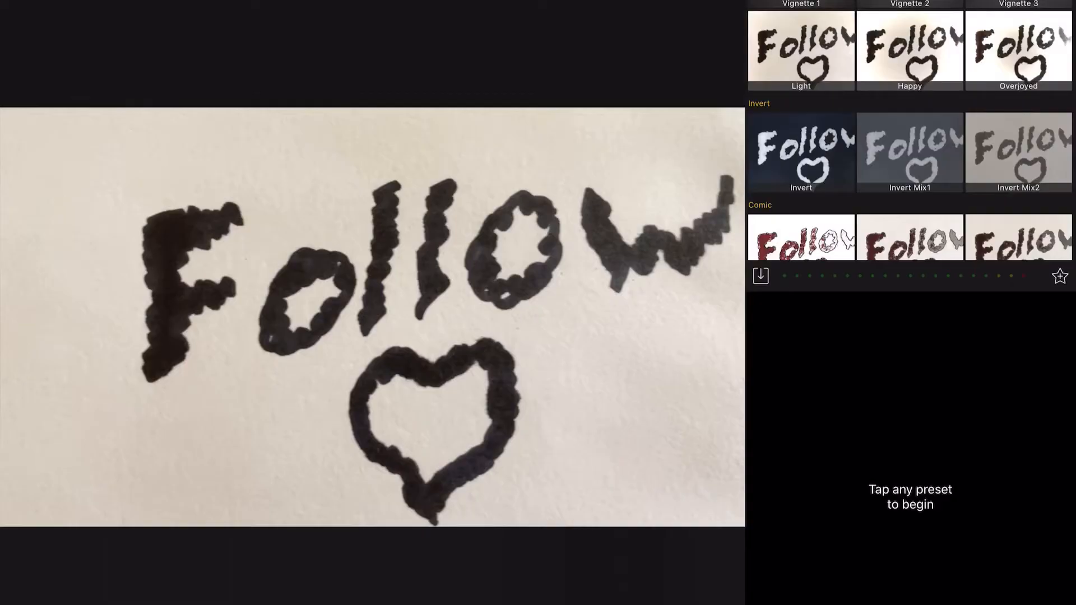
Step: Apply the Invert color preset to the 'Follow' and heart clip, making the marks white on black
{"action": "left_click", "coordinate": [800, 152]}
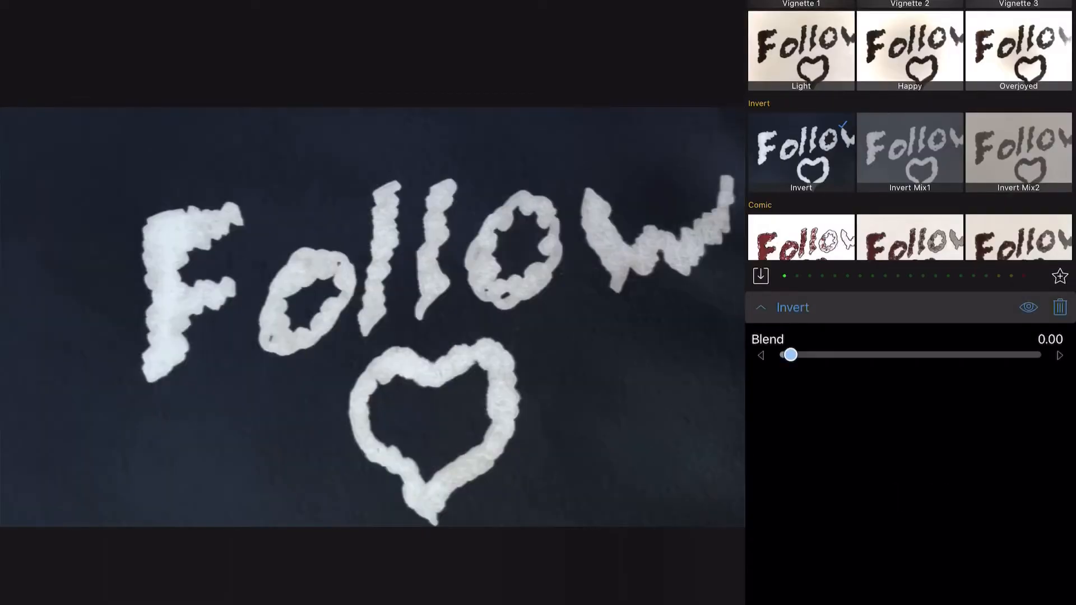